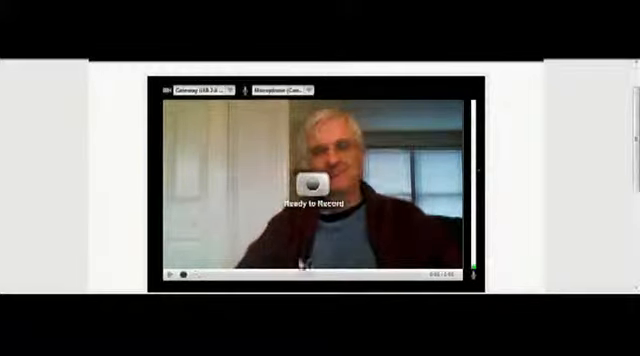
# - Capture a short webcam clip, starting and then stopping the recording
pyautogui.click(313, 181)
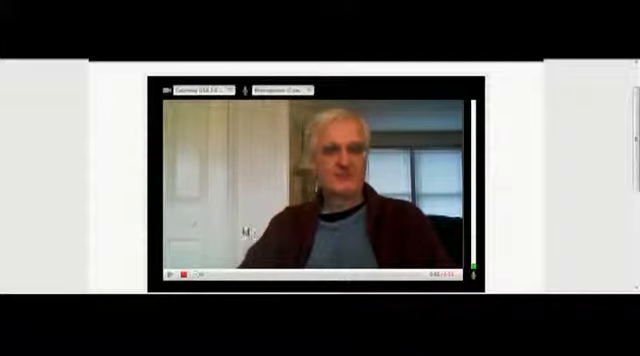
pyautogui.click(183, 276)
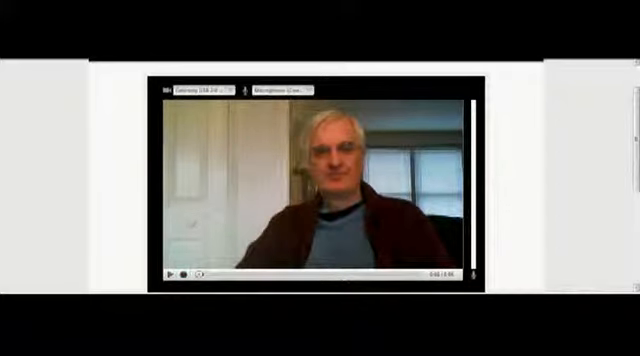
# - Publish the finished webcam recording from its options overlay
pyautogui.click(178, 274)
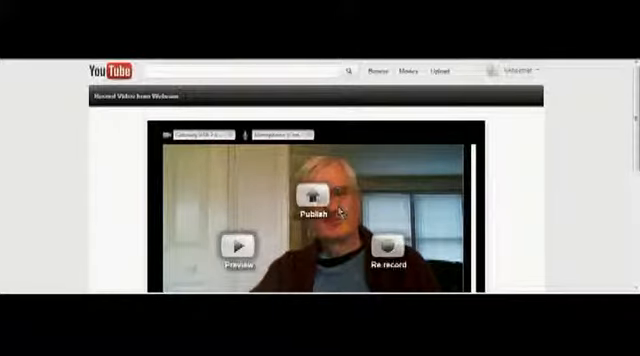
pyautogui.click(318, 200)
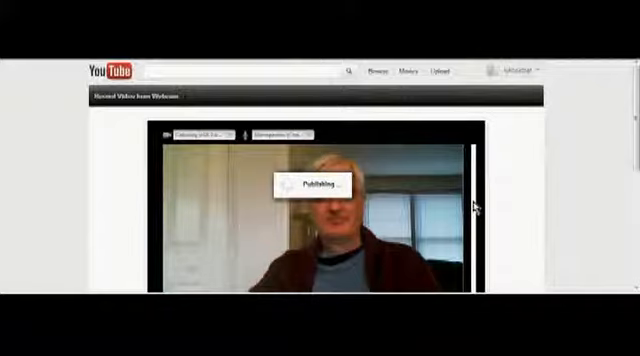